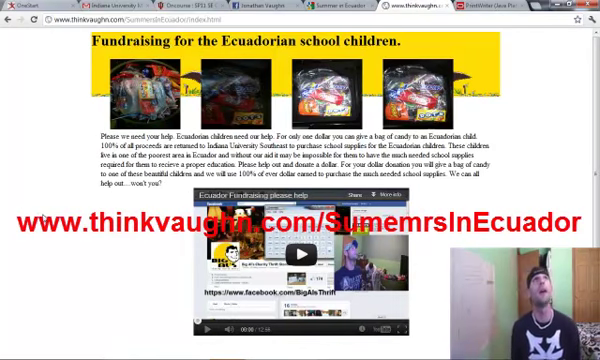
# - Load the Ecuador fundraiser's thank-you page by replacing index.html with thankyou in the address
pyautogui.scroll(-3)
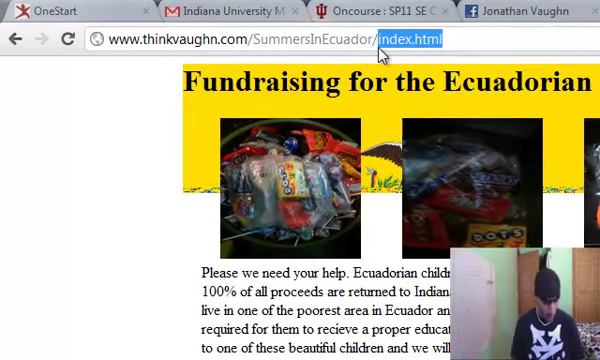
pyautogui.write('thankyou')
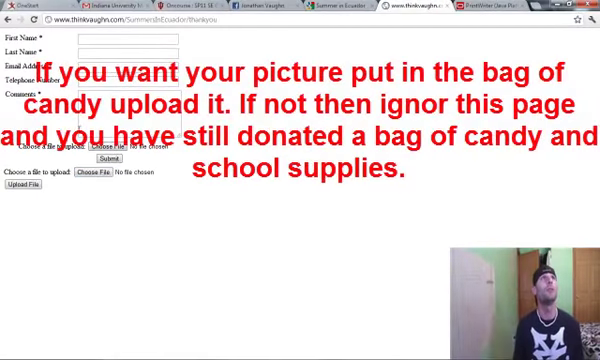
pyautogui.moveTo(349, 31)
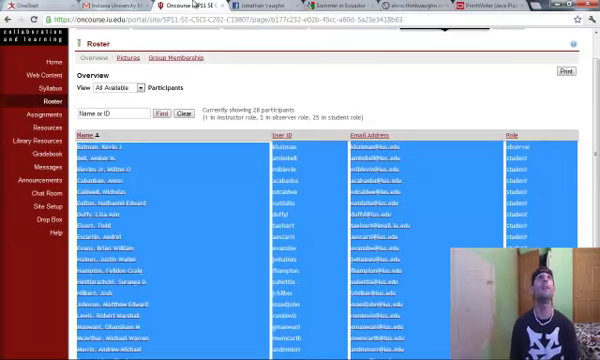
# - Open the SP11 SE PHYS P100 19669 course site from the Oncourse sites list
pyautogui.scroll(-3)
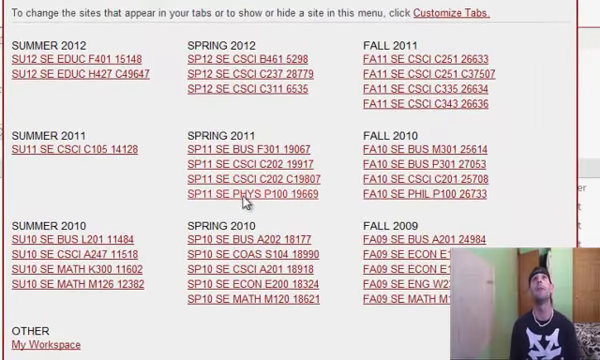
pyautogui.click(238, 194)
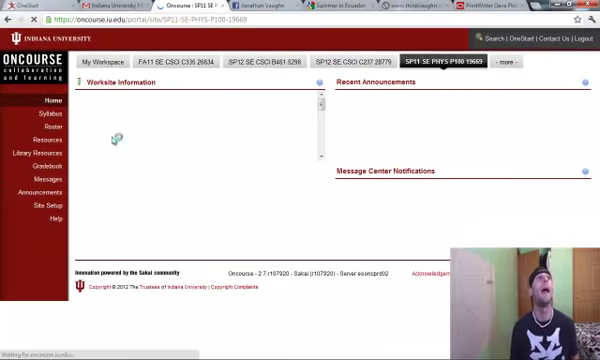
pyautogui.click(48, 128)
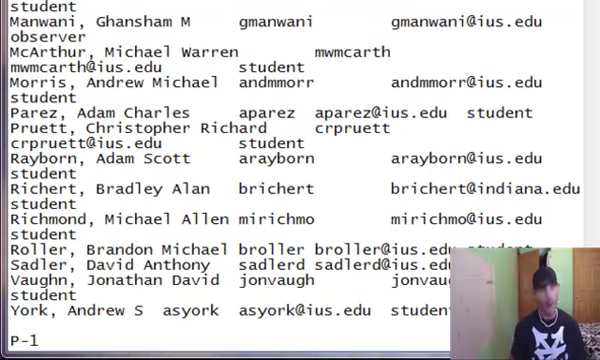
# - Append -100 after P at the end of the course list to make P-100
pyautogui.scroll(-3)
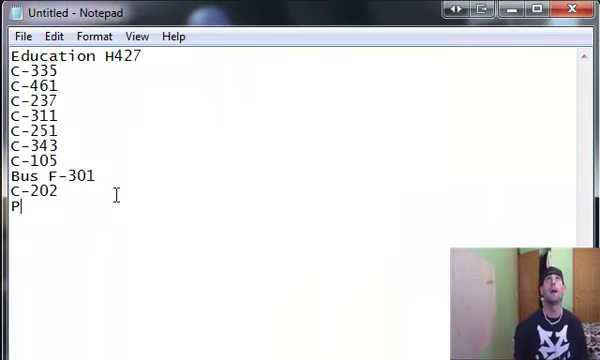
pyautogui.write('-100')
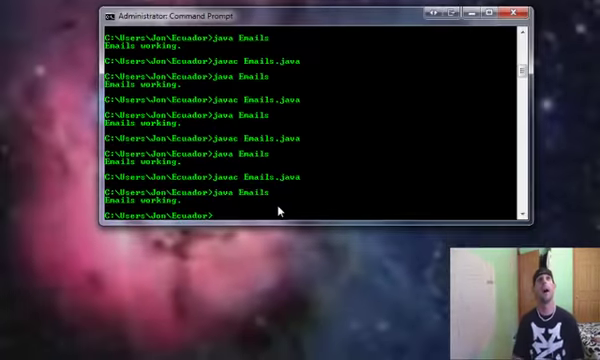
# - Launch Notepad on a new Emails.java file with the notepad Emails.java command
pyautogui.write('notepa')
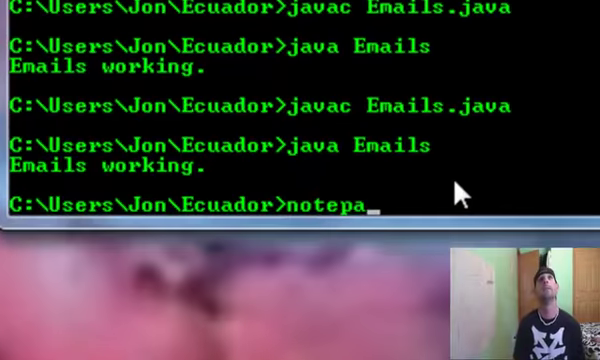
pyautogui.write('d Emails.java')
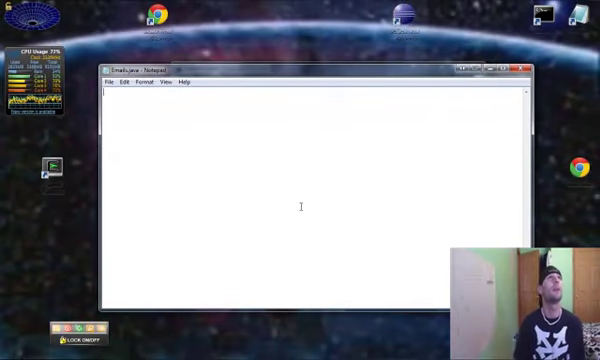
# - Write the java.util and java.io imports, public class Emails, and the main method header
pyautogui.write('import java.utio')
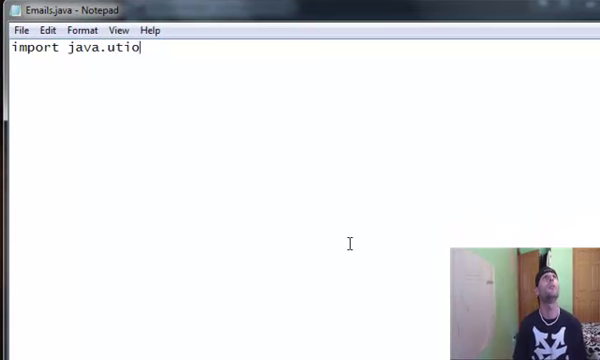
pyautogui.write('l.*;')
pyautogui.write('import')
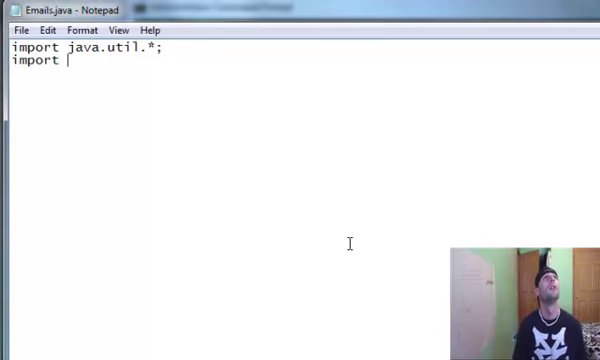
pyautogui.write('java.io.*;')
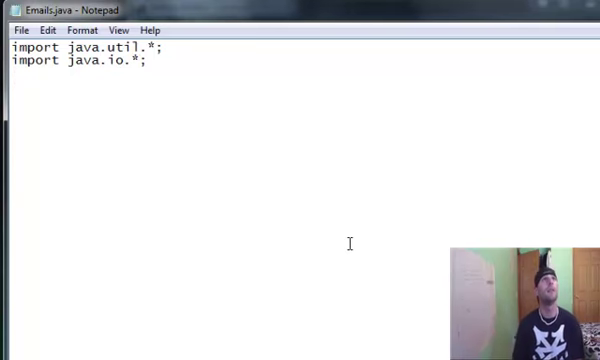
pyautogui.write('puc')
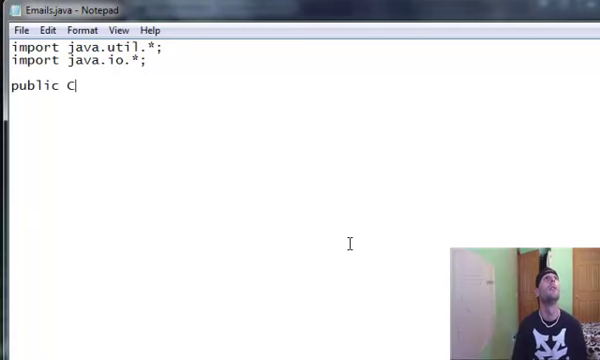
pyautogui.write('lass Email')
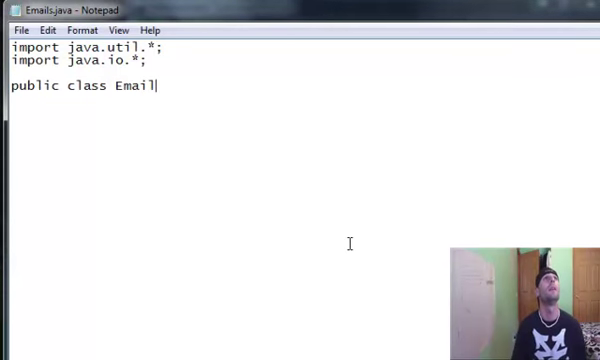
pyautogui.write('s{')
pyautogui.write('}')
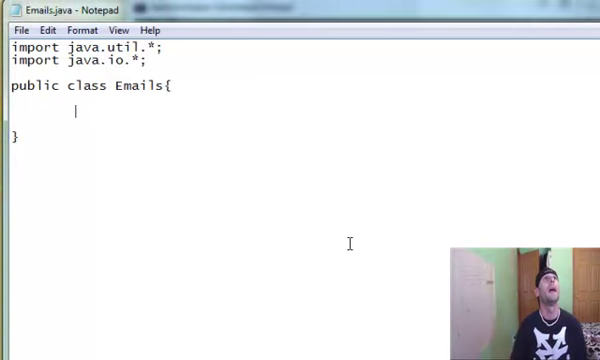
pyautogui.write('public stat')
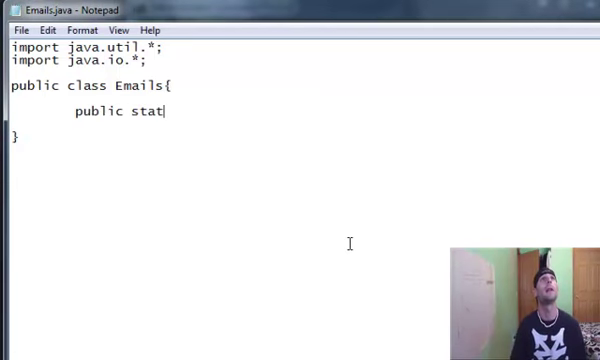
pyautogui.write('ic void mai')
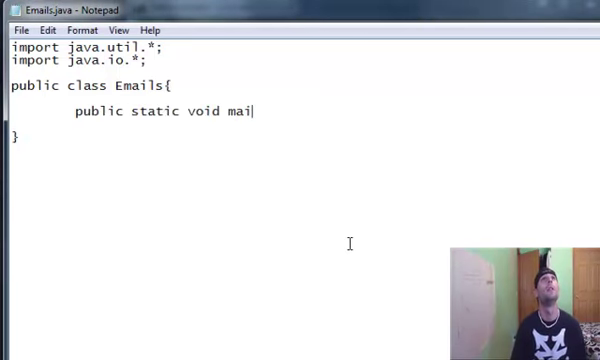
pyautogui.write('n(String[] args')
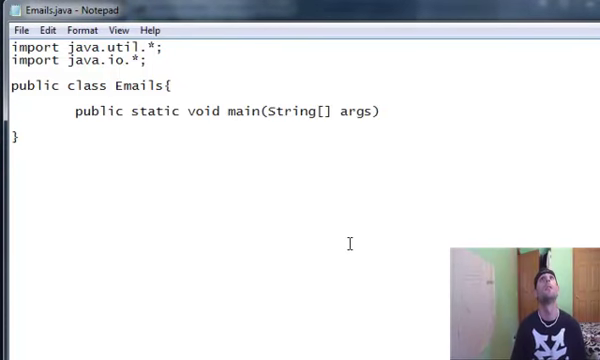
pyautogui.write('{')
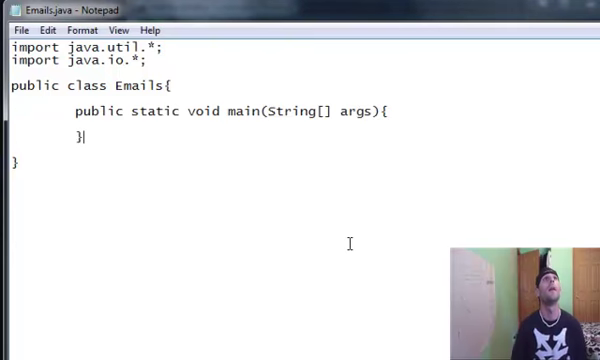
# - In main, create Emails p = new Emails() and print "Emails is working."
pyautogui.write('Email')
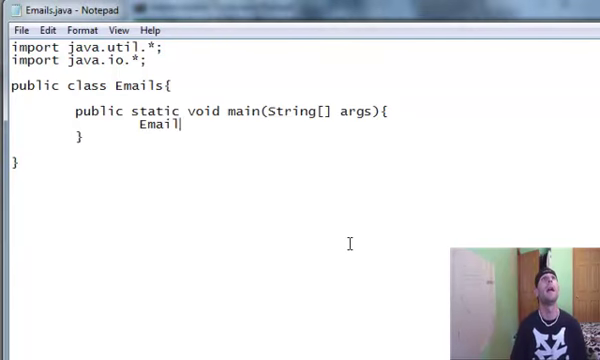
pyautogui.write('s')
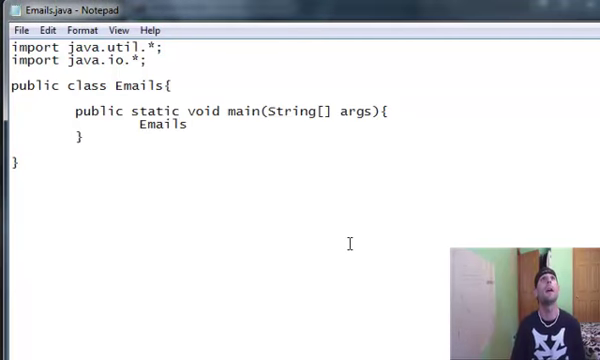
pyautogui.write('p = ne')
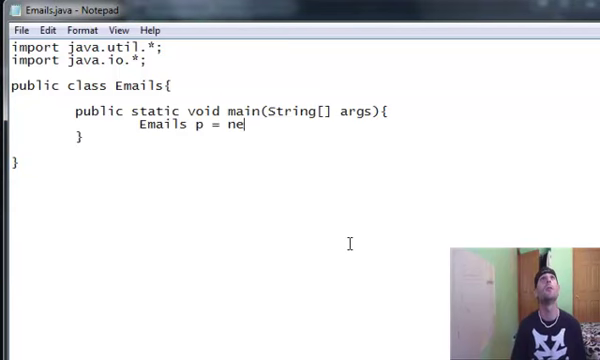
pyautogui.write('w Emails();')
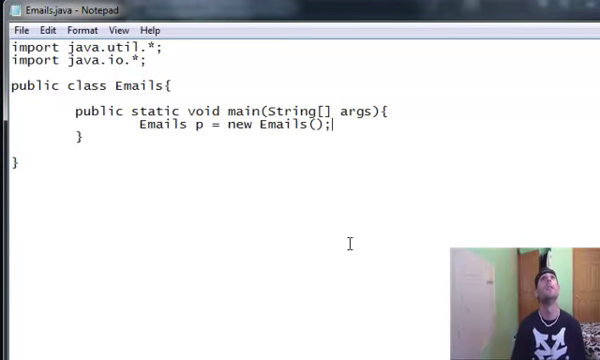
pyautogui.write('System.')
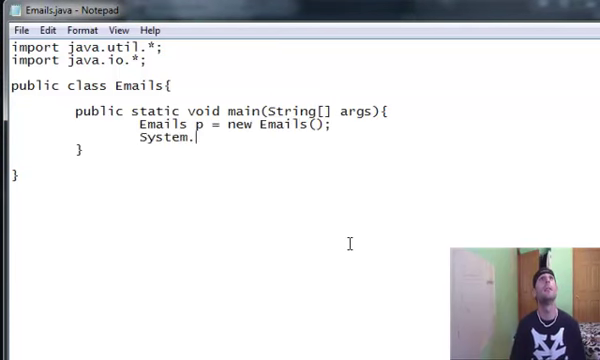
pyautogui.write('out.println(')
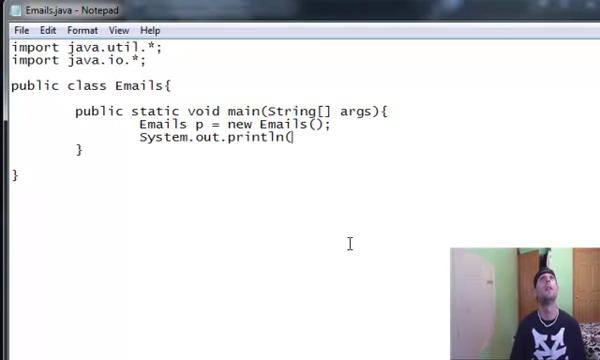
pyautogui.write('"')
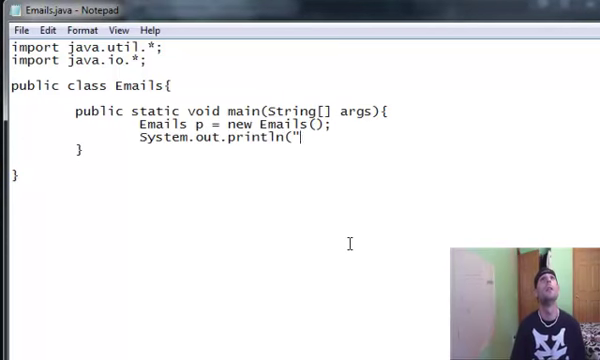
pyautogui.write('Emails is working')
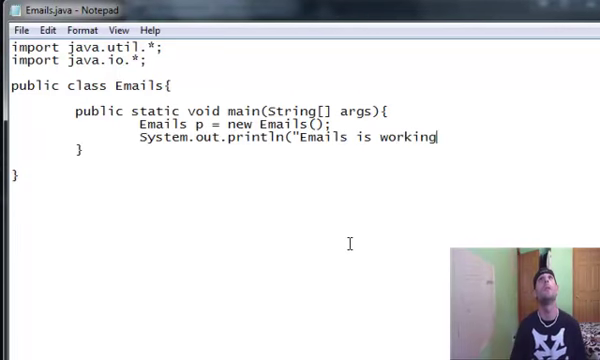
pyautogui.write('."')
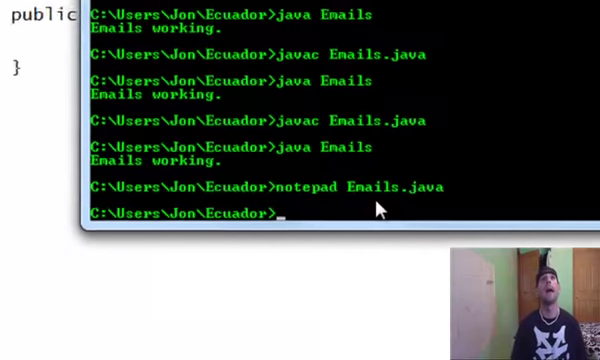
# - Compile Emails.java with javac, then begin the java run command
pyautogui.write('javac')
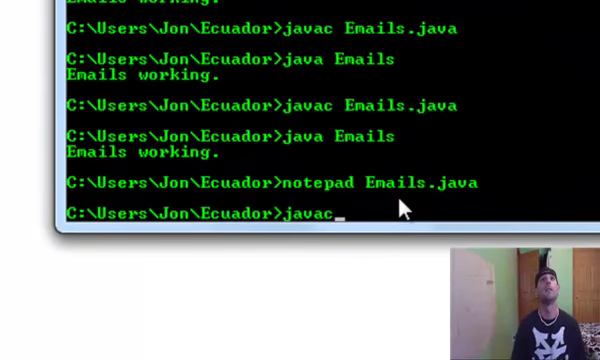
pyautogui.write('Emails.java')
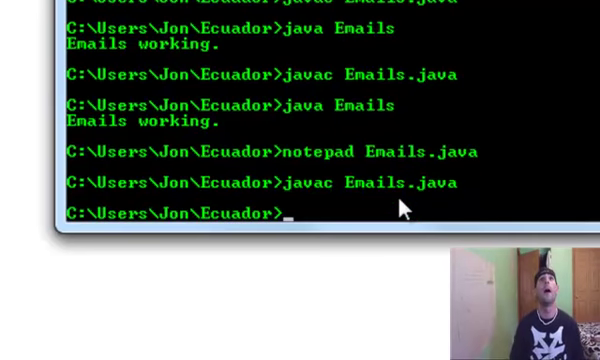
pyautogui.write('java')
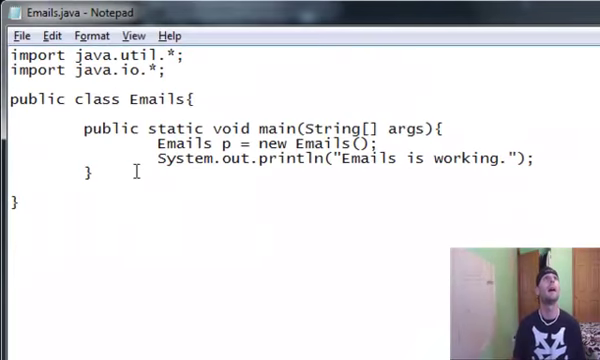
# - Declare the method public void getEmails(File input) below main
pyautogui.write('public')
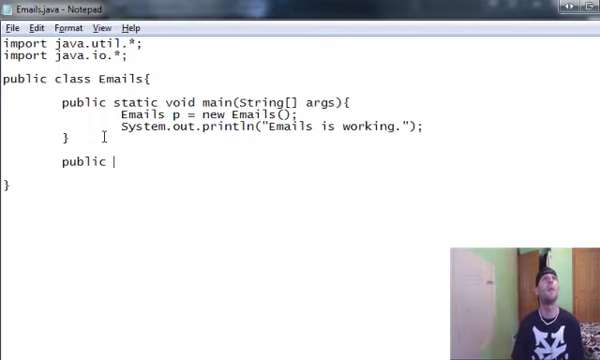
pyautogui.write('void')
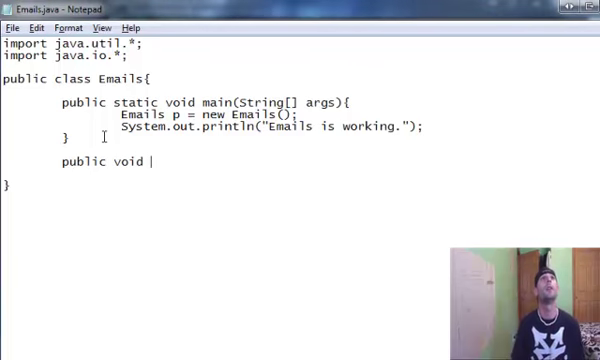
pyautogui.write('get')
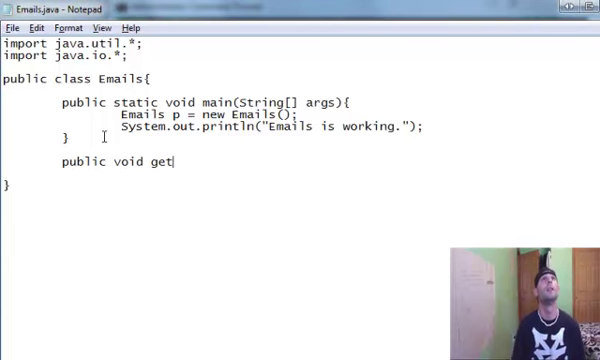
pyautogui.write('Emails(')
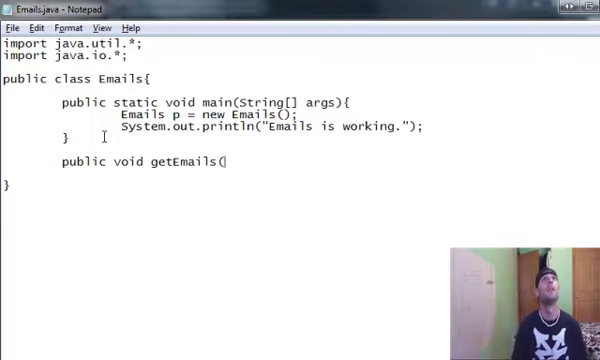
pyautogui.write('Fi')
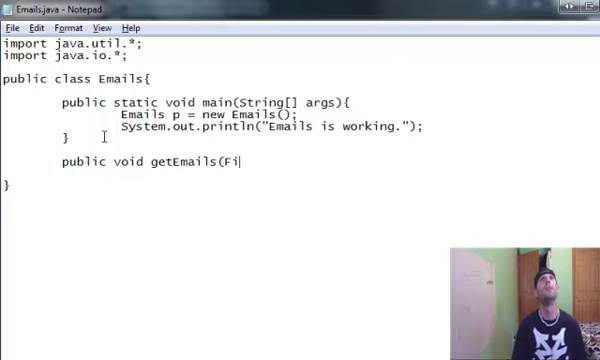
pyautogui.write('le input')
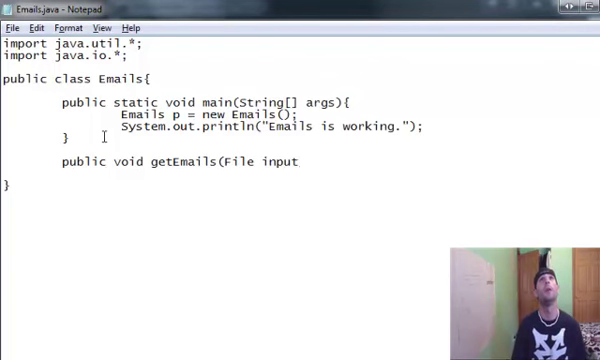
pyautogui.write('){')
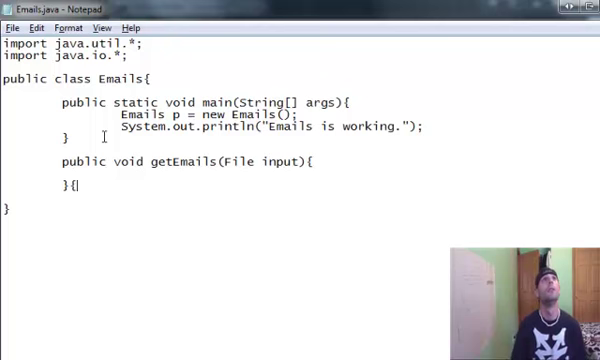
# - Fill getEmails with an empty try/catch(Exception e) block and an //ends try catch comment
pyautogui.press('BackSpace')
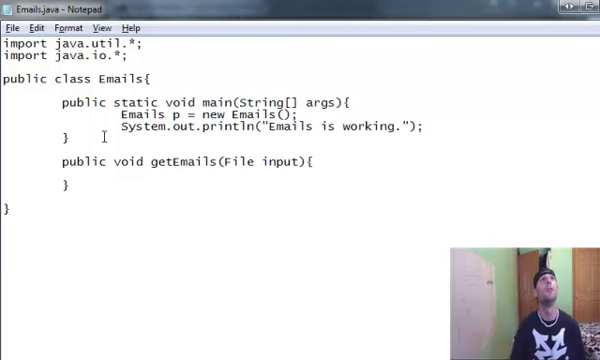
pyautogui.write('try')
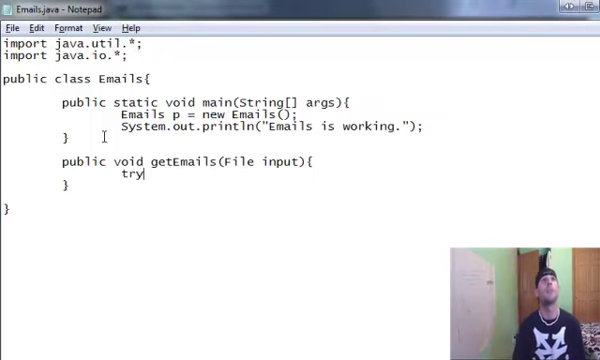
pyautogui.write('{')
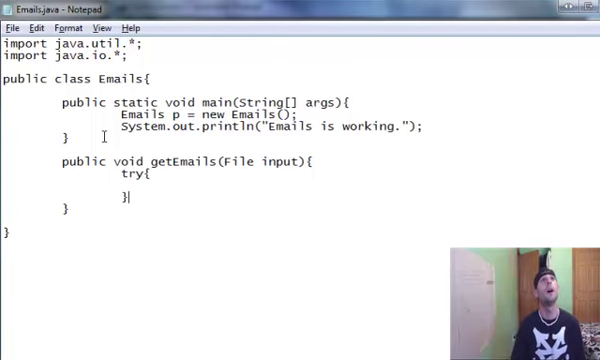
pyautogui.write('catch')
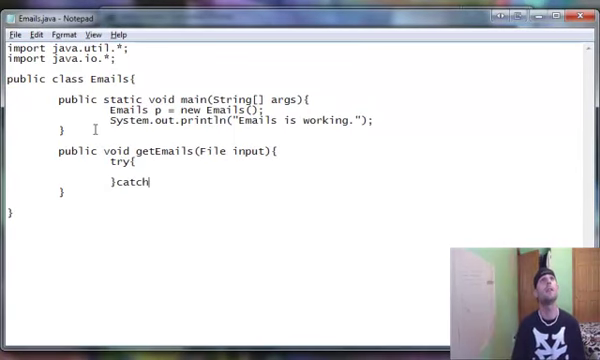
pyautogui.write('(Exce')
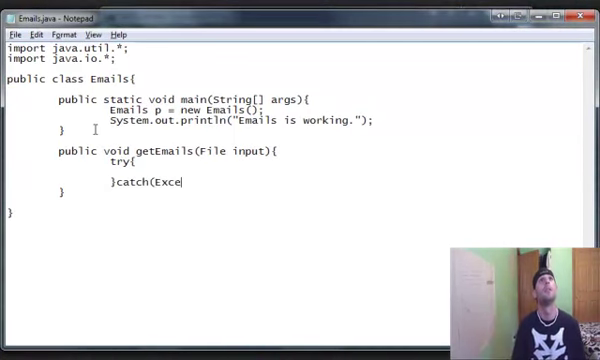
pyautogui.write('ption e){}/')
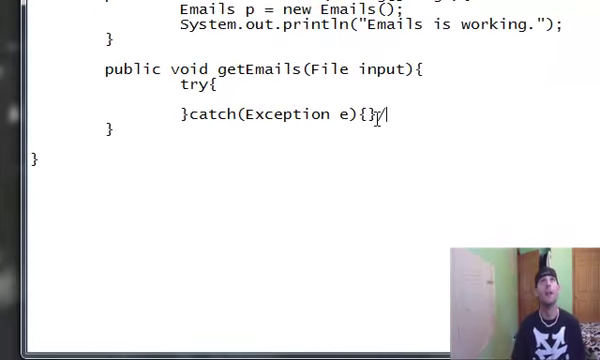
pyautogui.write('/ends try catch')
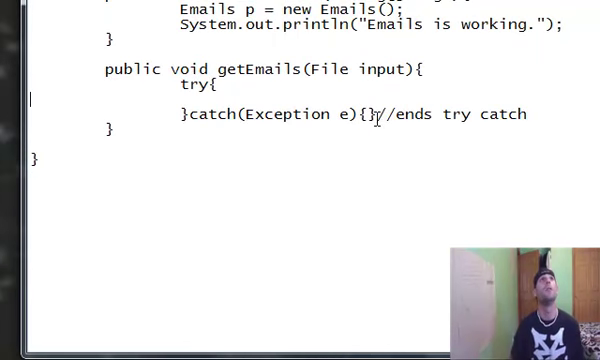
# - Create File output = new File("onlyEmails.txt") inside the try block
pyautogui.write('File')
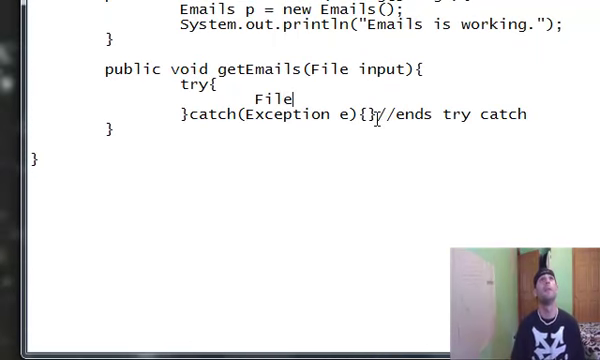
pyautogui.write('output')
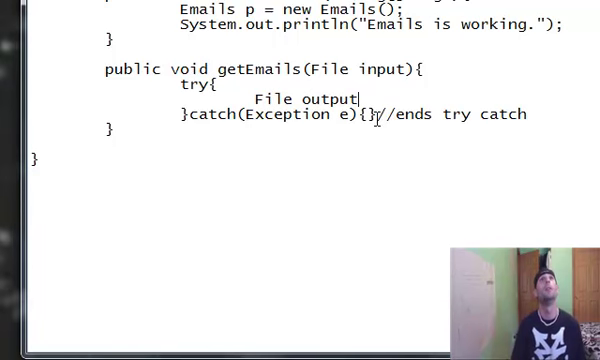
pyautogui.write('= new File("')
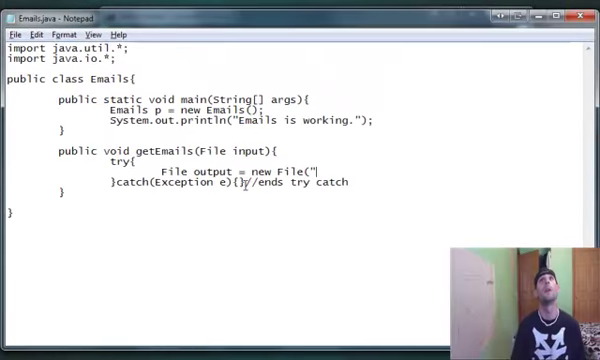
pyautogui.write('onlyEmail')
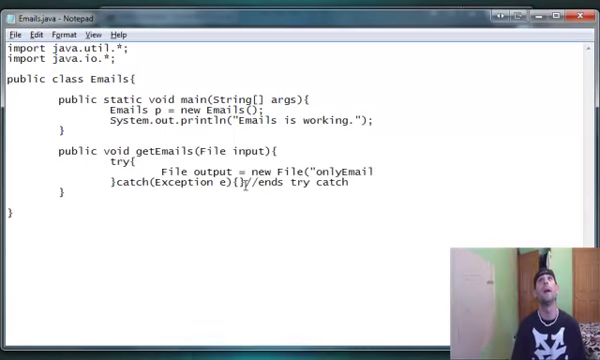
pyautogui.write('s.txt')
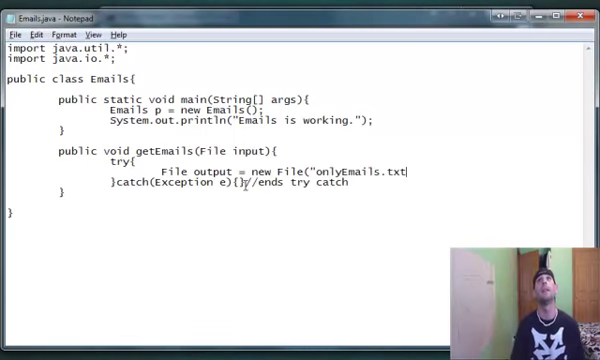
pyautogui.write('");')
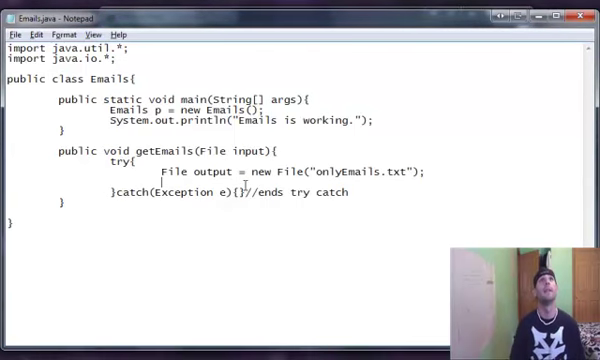
# - Add Scanner fs = new Scanner(input); to read the input file
pyautogui.write('Scanner')
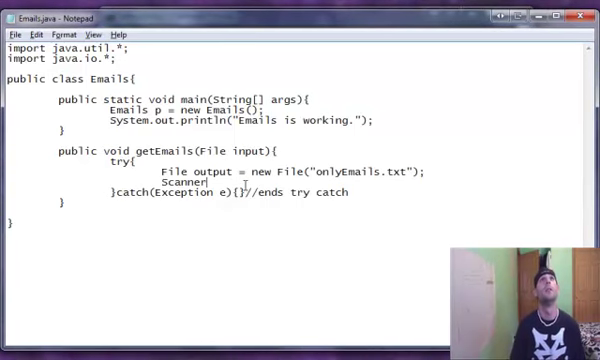
pyautogui.write('fs')
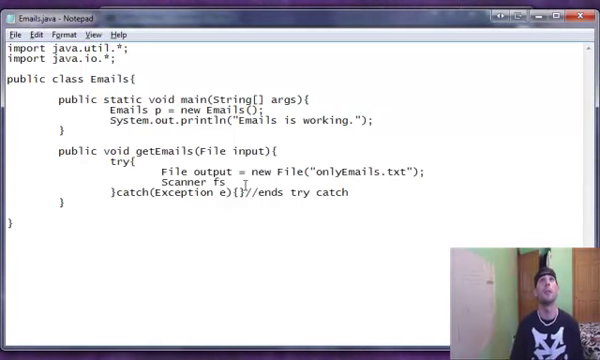
pyautogui.write('= n')
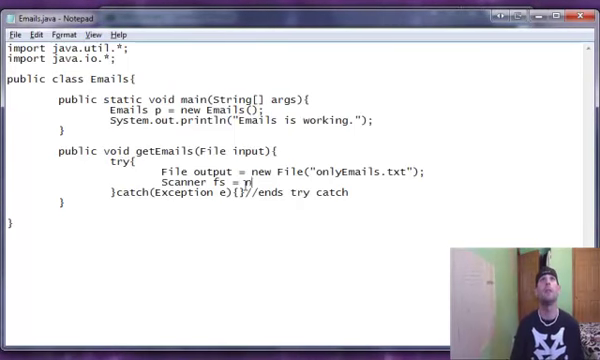
pyautogui.write('ew Scanner(')
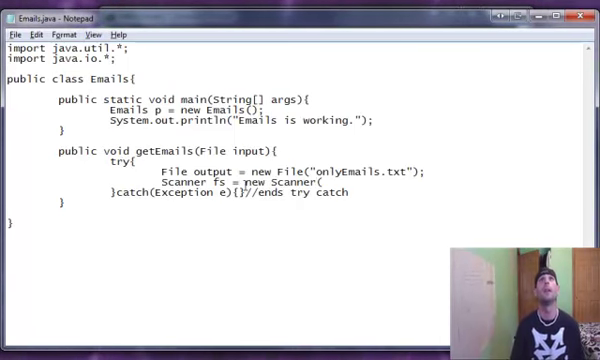
pyautogui.write('input);')
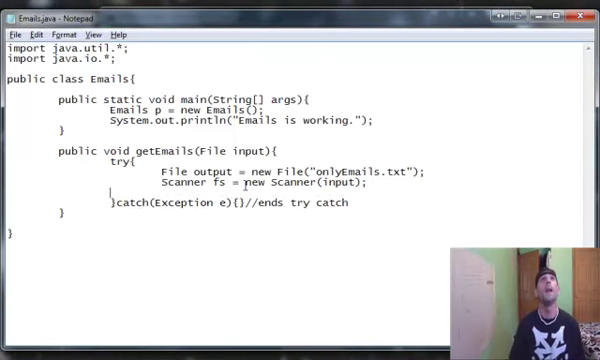
# - Add PrintWriter pw = new PrintWriter(output); to write the output file
pyautogui.write('Print')
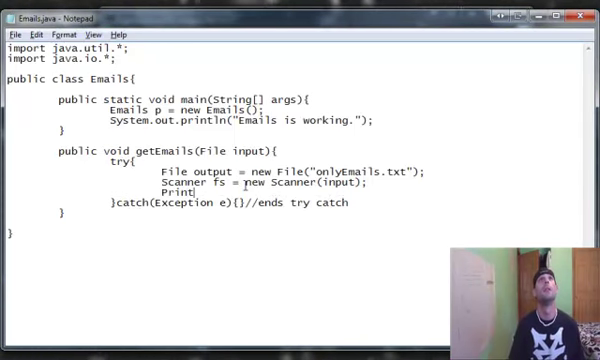
pyautogui.write('Writer')
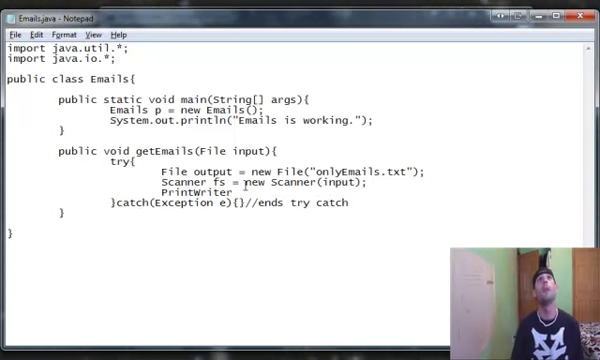
pyautogui.write('pw = new')
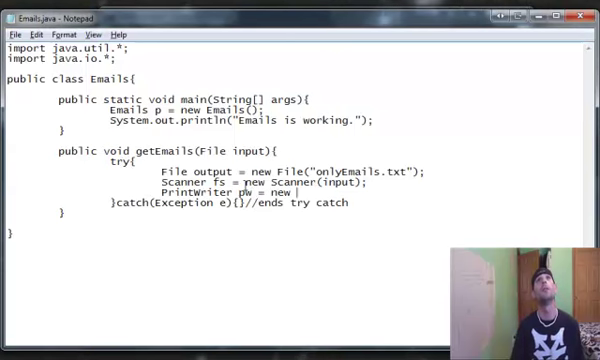
pyautogui.write('PrintWriter(')
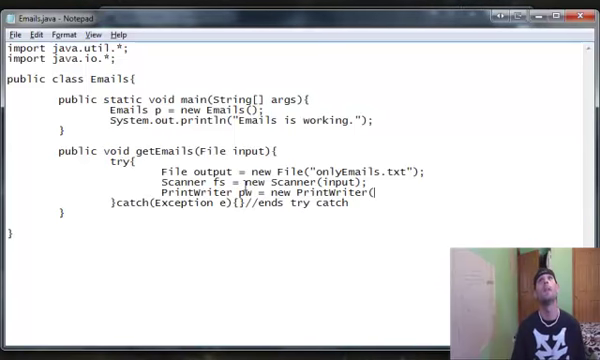
pyautogui.write('output')
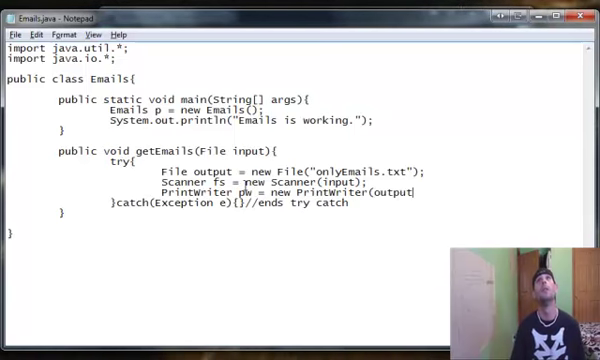
pyautogui.write(');')
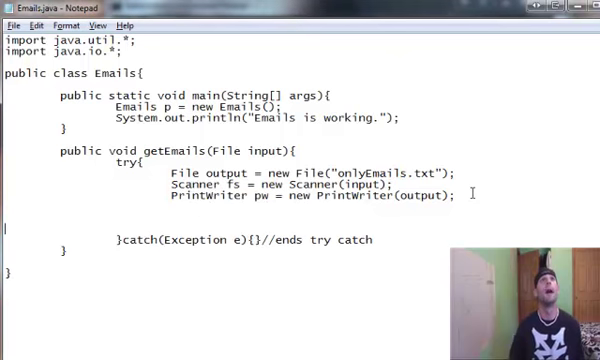
# - Add String current = "" and a while(fs.hasNext()) loop assigning current = fs.next
pyautogui.write('whi')
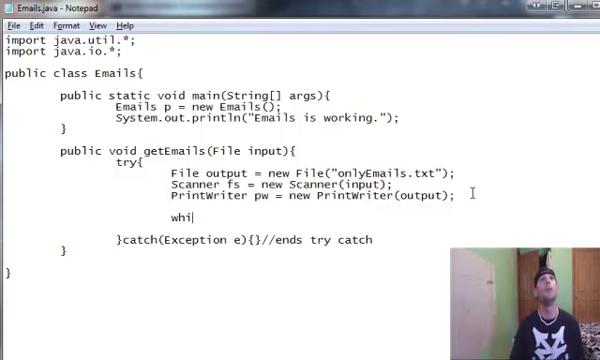
pyautogui.write('le(fs')
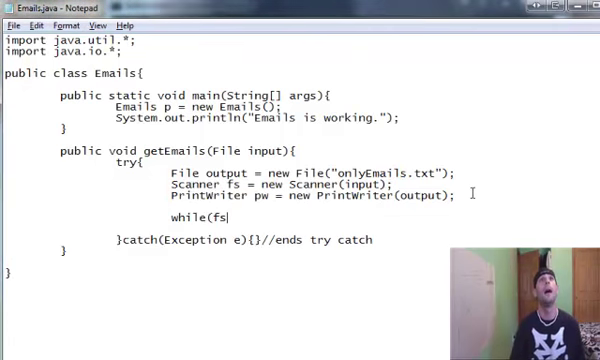
pyautogui.write('.hasNext')
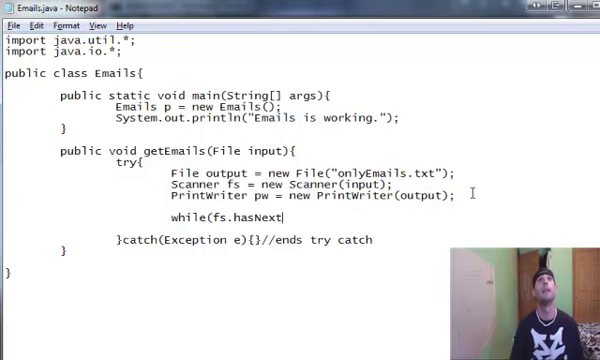
pyautogui.write('()){')
pyautogui.click(314, 206)
pyautogui.write('S')
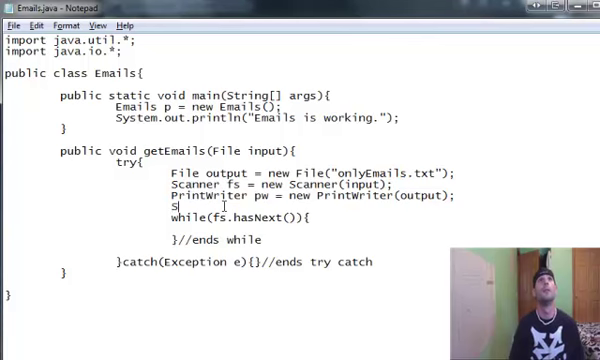
pyautogui.write('tring current')
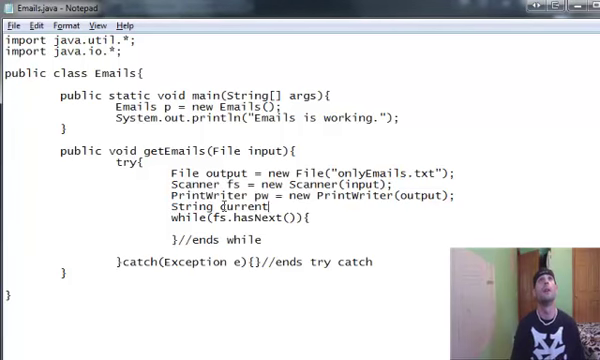
pyautogui.write('= "";')
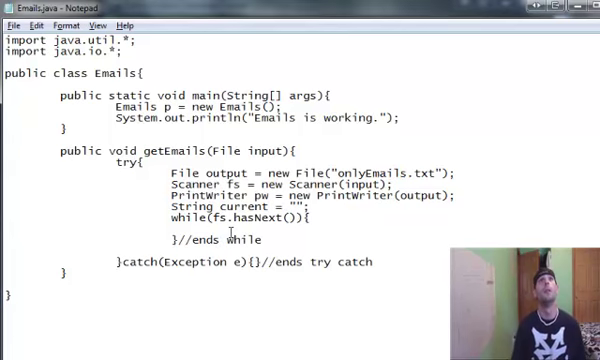
pyautogui.write('current = fs')
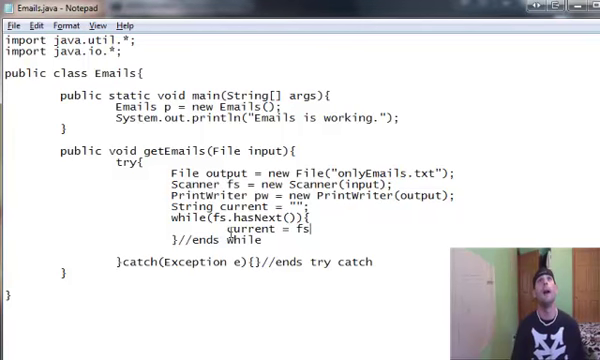
pyautogui.write('next')
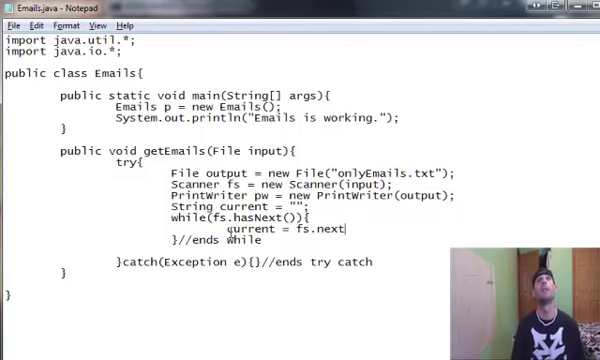
# - Finish fs.next(); and add an if(current.contains("@")) check in the loop
pyautogui.write('();')
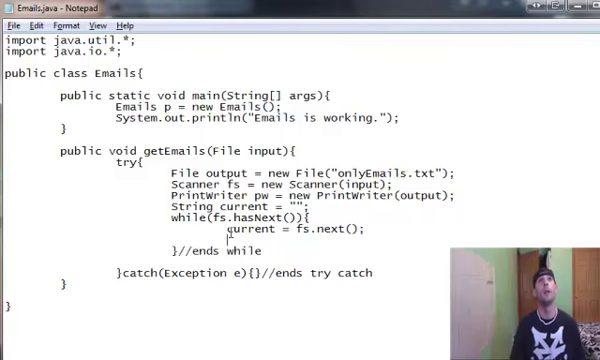
pyautogui.write('ff(cr')
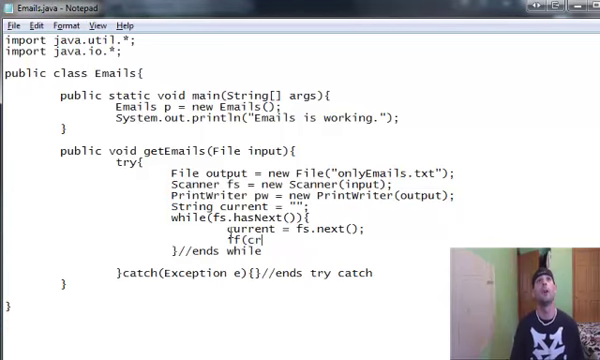
pyautogui.write('urrent')
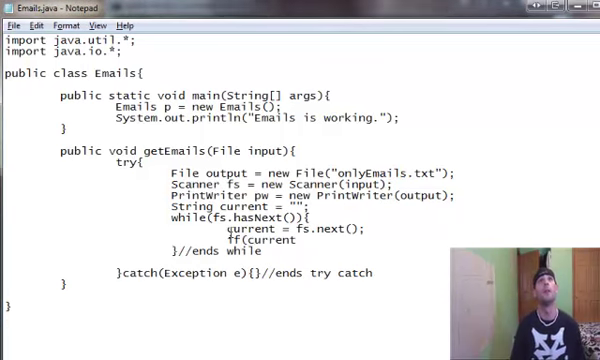
pyautogui.write('.contains(')
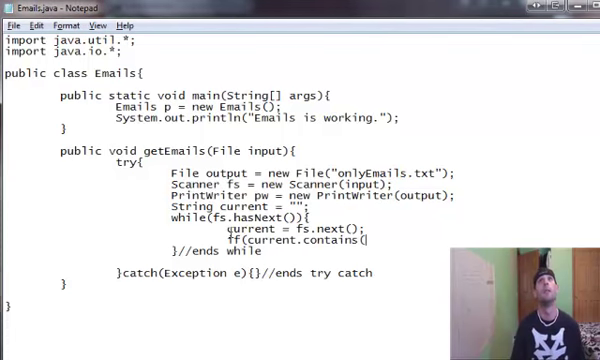
pyautogui.write('"@"')
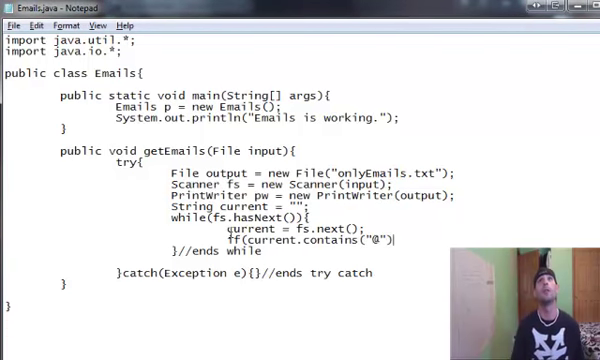
pyautogui.write('){')
pyautogui.write('}')
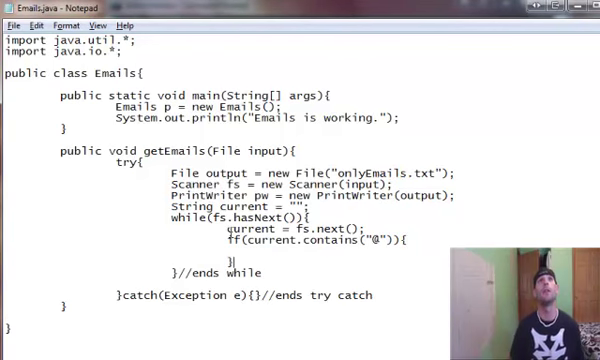
# - Print matching tokens and write them with pw.println(current + ";")
pyautogui.write('S')
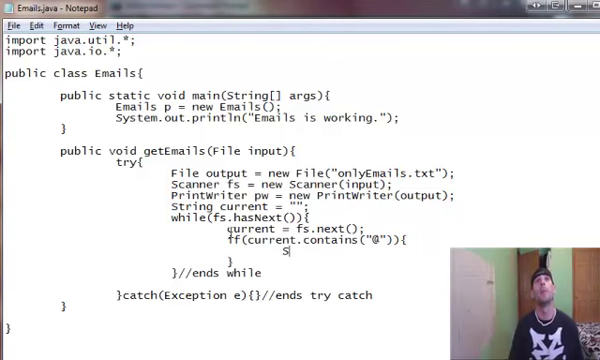
pyautogui.write('ystem.out.println(current);')
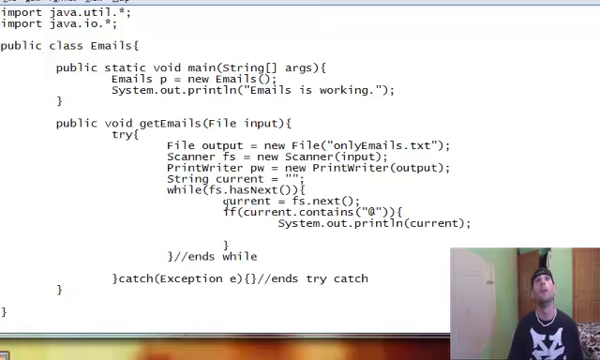
pyautogui.write('pw.print')
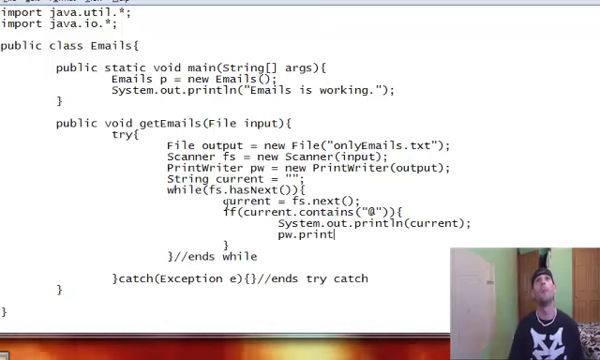
pyautogui.write('ln(')
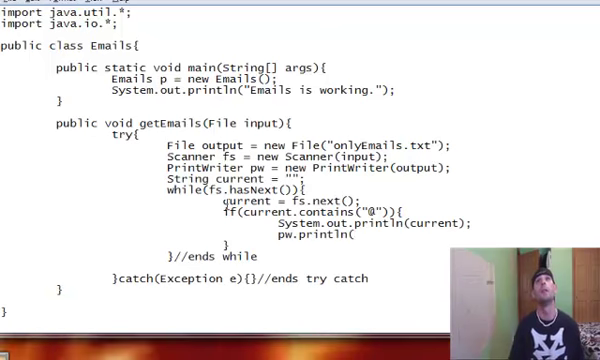
pyautogui.write('current +')
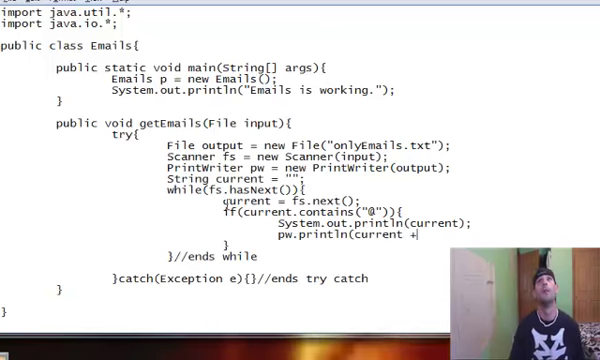
pyautogui.write('";");')
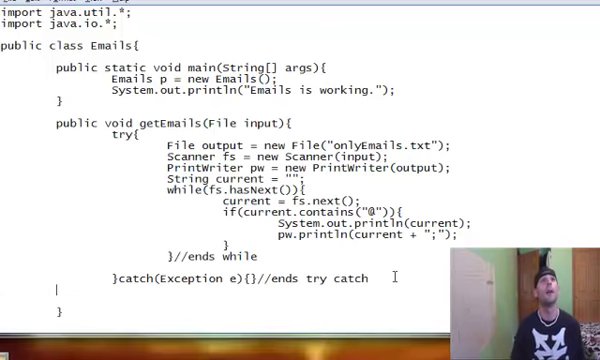
# - Close the writer and scanner with pw.close() and fs.close()
pyautogui.write('pw.close();')
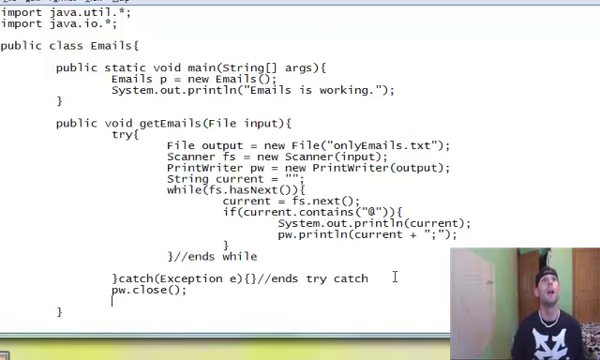
pyautogui.write('fs.')
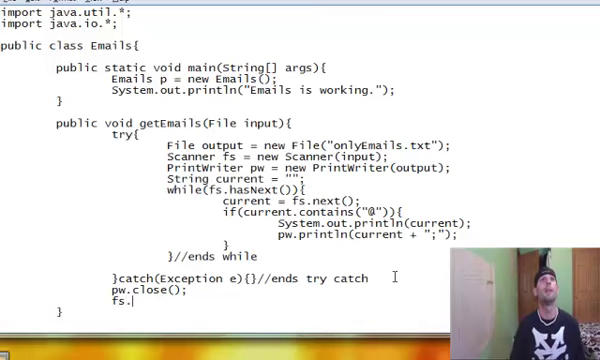
pyautogui.write('close();')
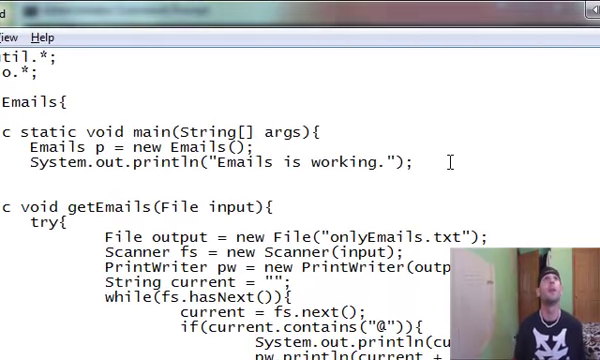
# - In main, declare File input = new File("emails.txt")
pyautogui.write('p')
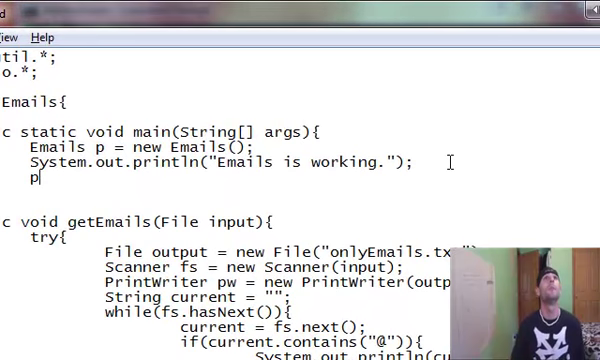
pyautogui.write('File')
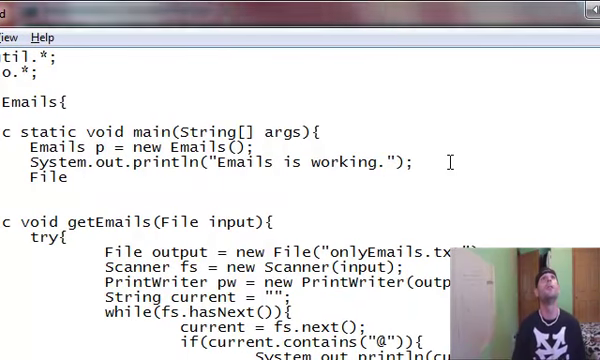
pyautogui.write('input')
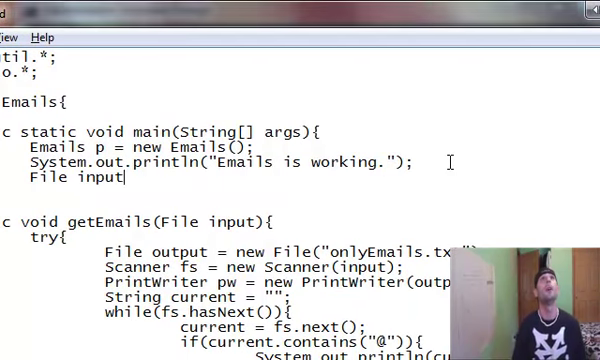
pyautogui.write('= new File(')
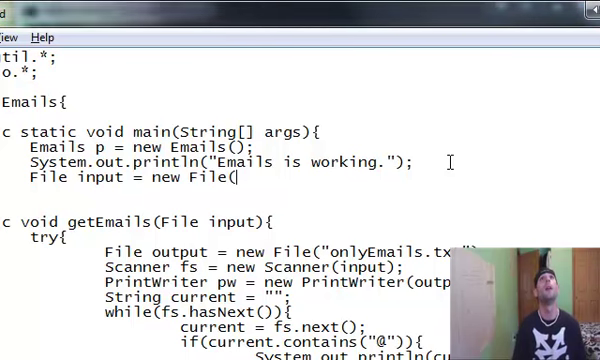
pyautogui.write('"emis')
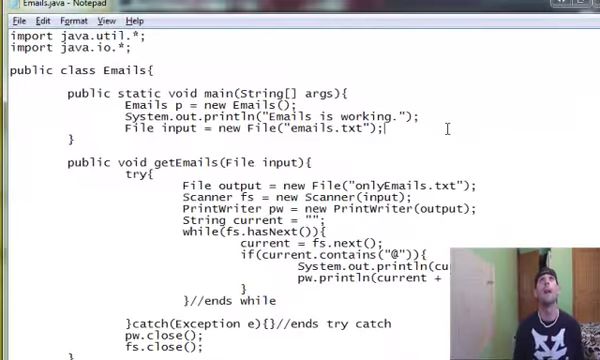
# - Pass the file to the extractor with p.getEmails(input);
pyautogui.write('p.')
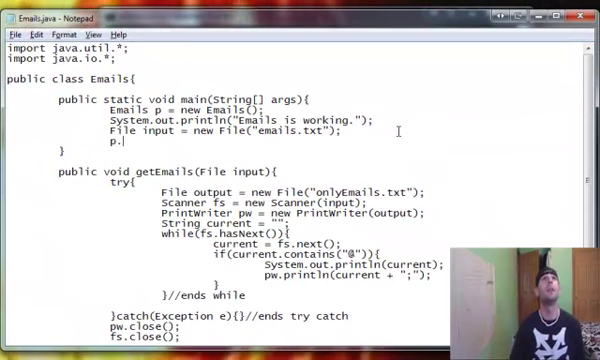
pyautogui.write('getEmails')
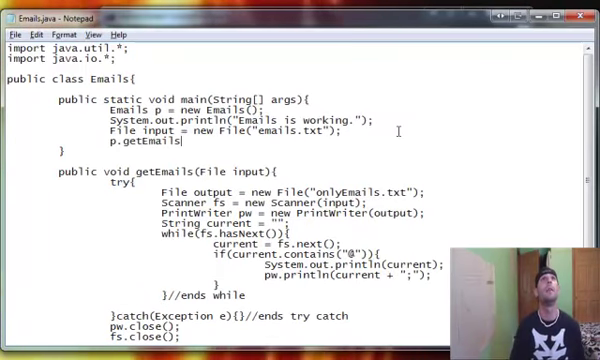
pyautogui.write('(in')
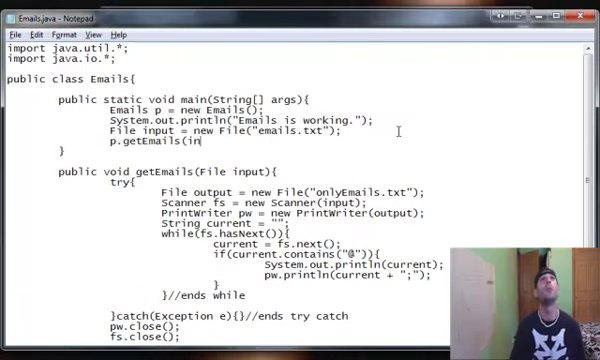
pyautogui.write('put);')
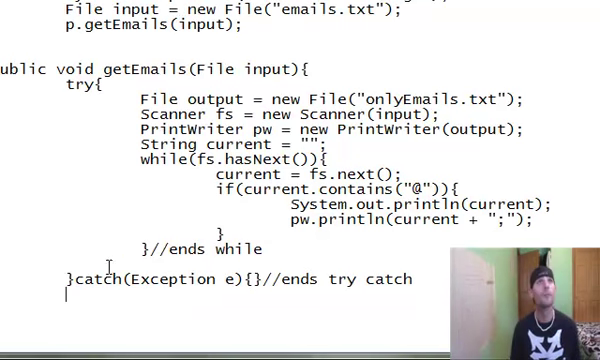
# - Add pw.close(); in getEmails to close the PrintWriter
pyautogui.write('pw.close();')
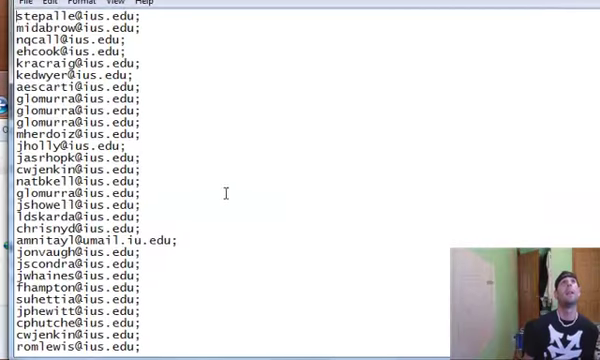
# - Scroll through onlyEmails.txt's semicolon-terminated addresses
pyautogui.scroll(-3)
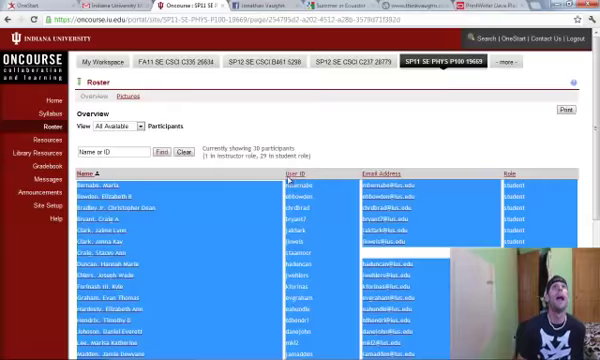
# - Bring up the Oncourse Roster page showing the Email Address column
pyautogui.scroll(-3)
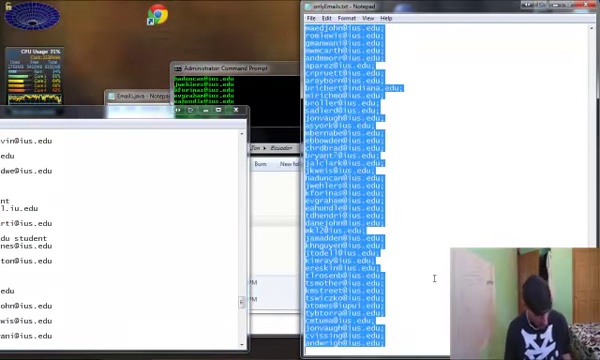
# - Scroll through the semicolon-separated address list in onlyEmails.txt
pyautogui.scroll(-3)
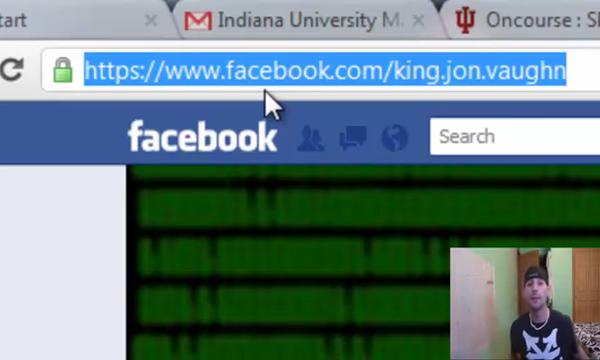
pyautogui.moveTo(380, 200)
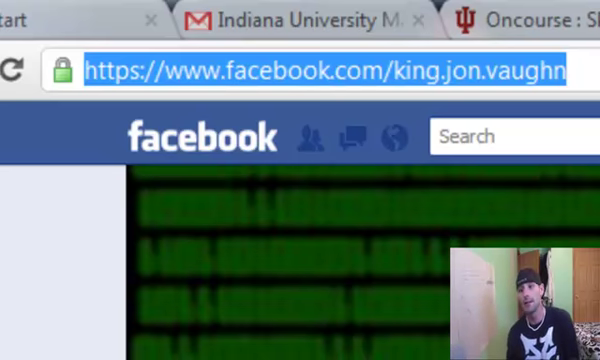
# - Scroll down the Facebook profile page
pyautogui.scroll(-3)
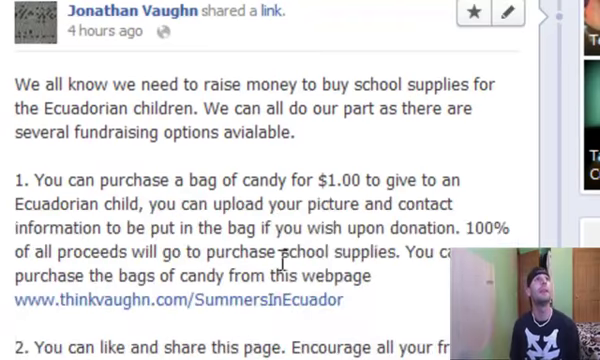
# - Scroll the timeline to the post about school supplies for Ecuadorian children
pyautogui.scroll(-3)
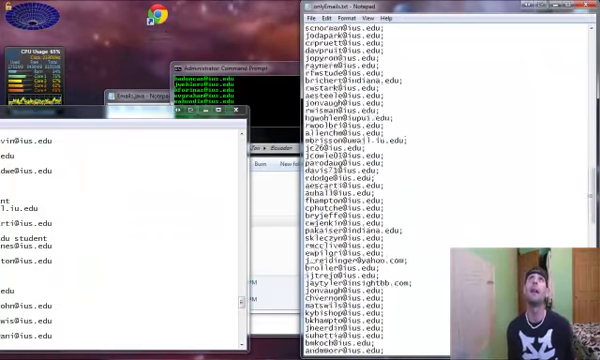
# - Scroll further down the address list in onlyEmails.txt
pyautogui.scroll(-3)
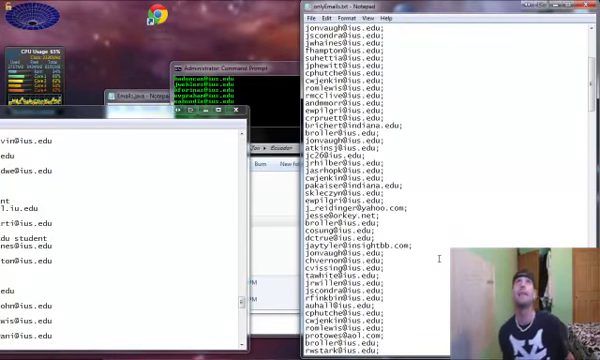
pyautogui.scroll(-3)
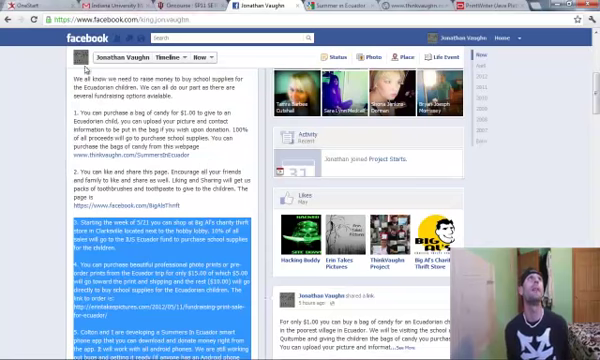
# - Scroll down and open the Summers in Ecuador link preview
pyautogui.scroll(-3)
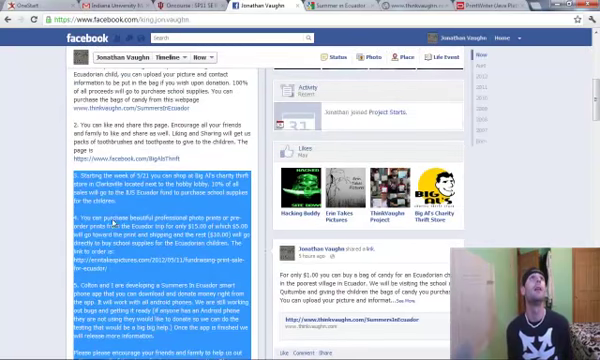
pyautogui.scroll(-3)
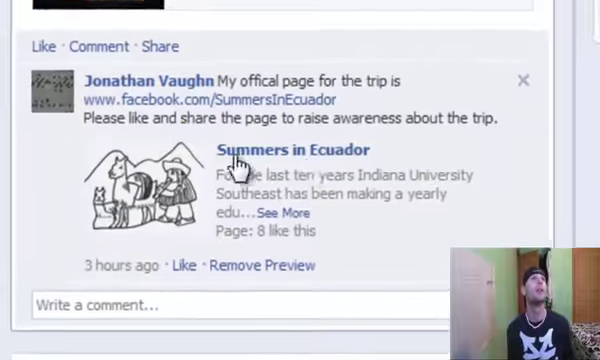
pyautogui.click(291, 150)
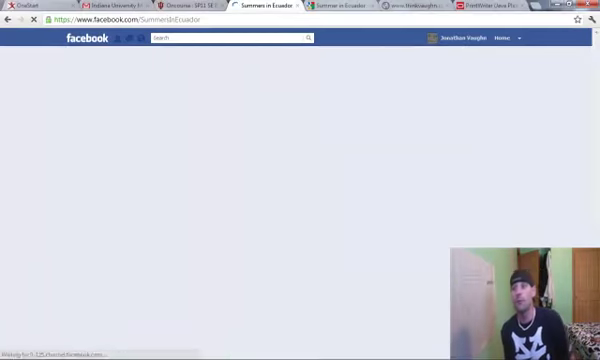